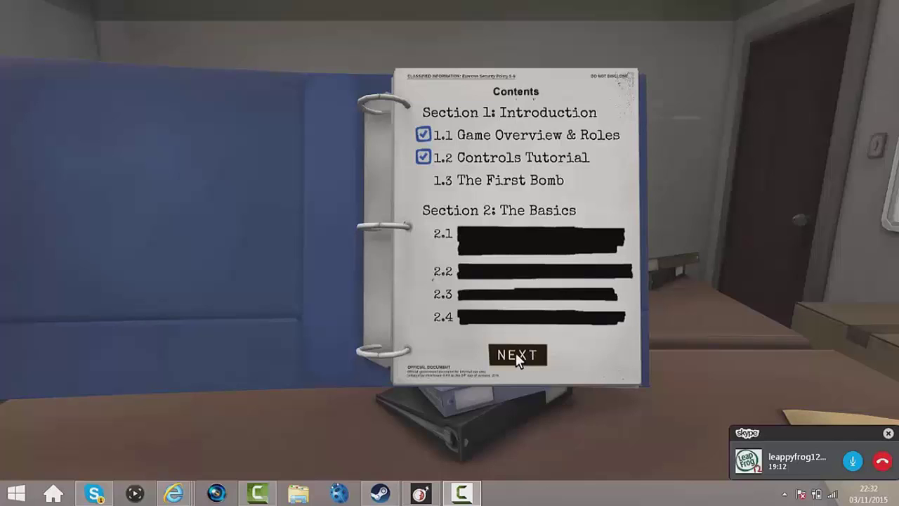
- Advance the binder past its Contents page with NEXT to start the first bomb
{"action": "left_click", "coordinate": [517, 354]}
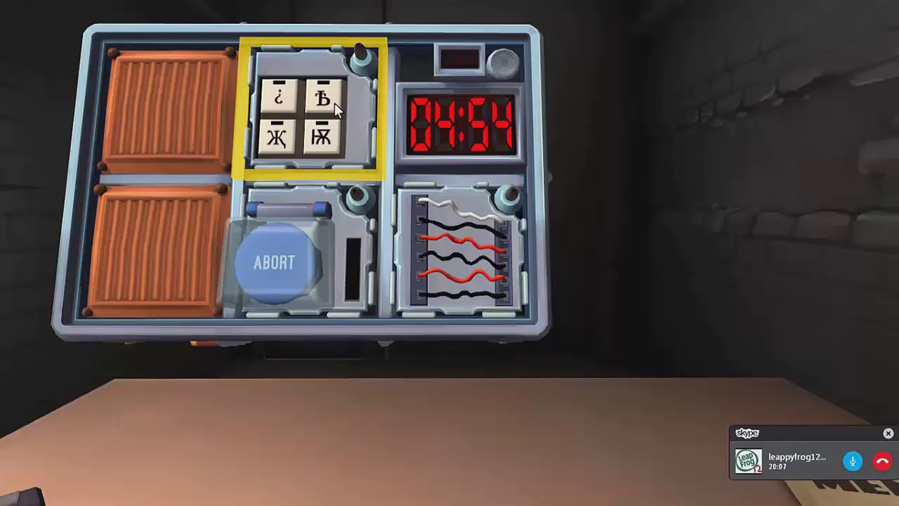
{"action": "left_click", "coordinate": [328, 98]}
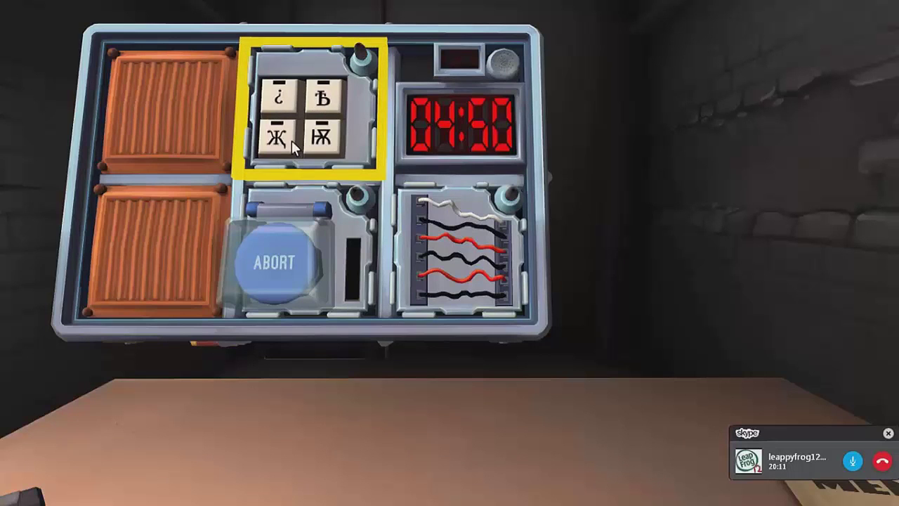
{"action": "left_click", "coordinate": [278, 141]}
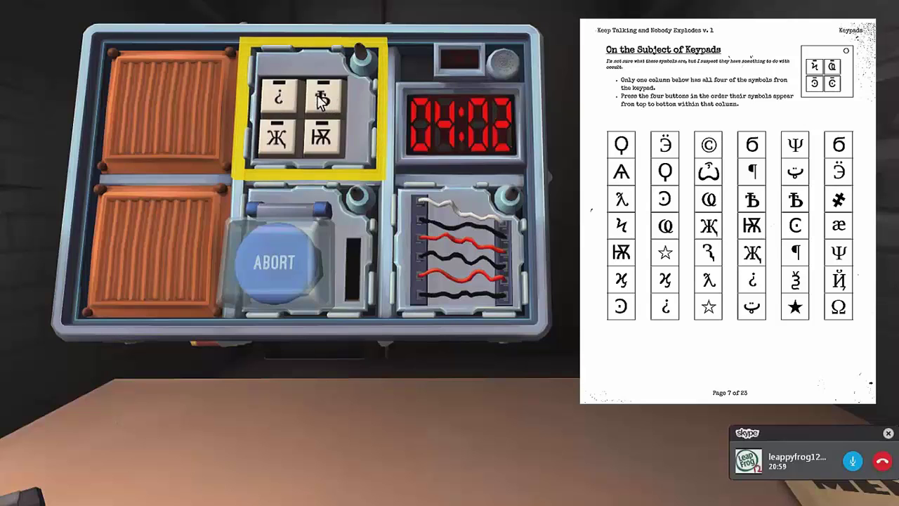
- Bring up the manual's 'On the Subject of Keypads' page beside the bomb
{"action": "left_click", "coordinate": [320, 95]}
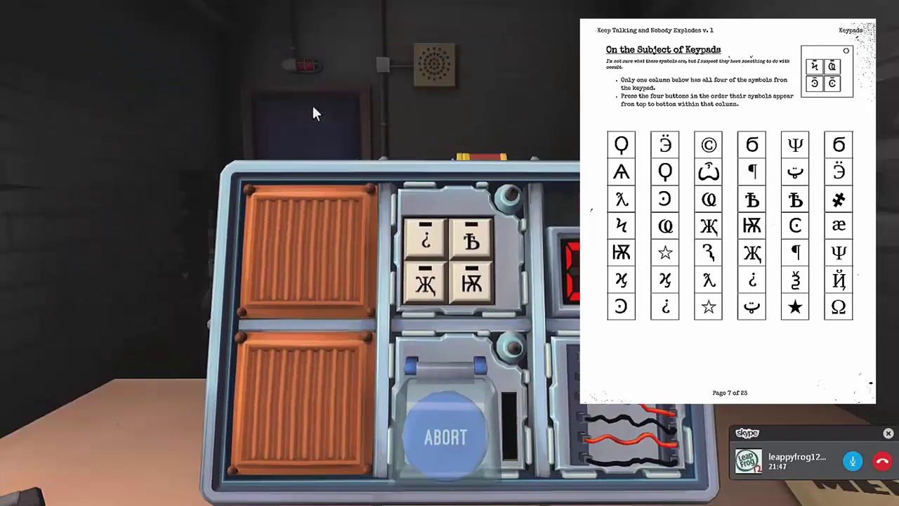
- Zoom into the keypad and enter the first symbols of the matching column, starting with Ѣ
{"action": "left_click", "coordinate": [472, 239]}
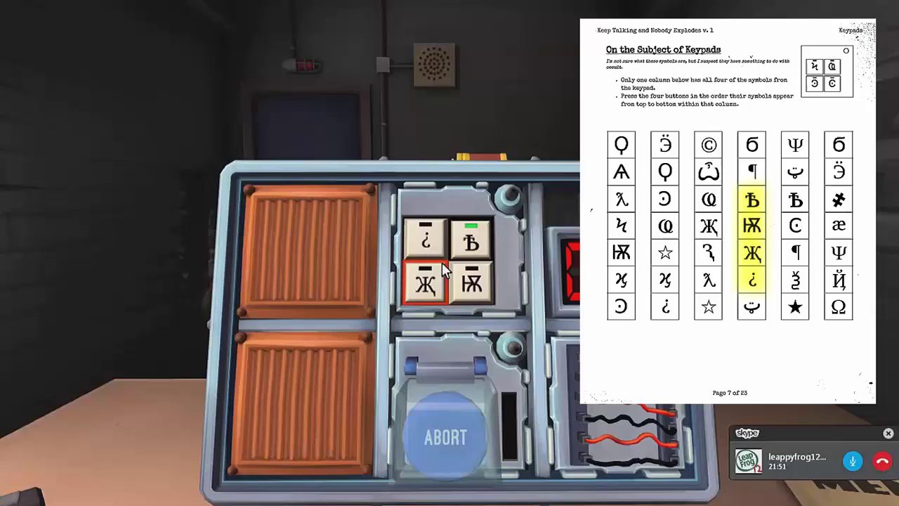
{"action": "left_click", "coordinate": [424, 281]}
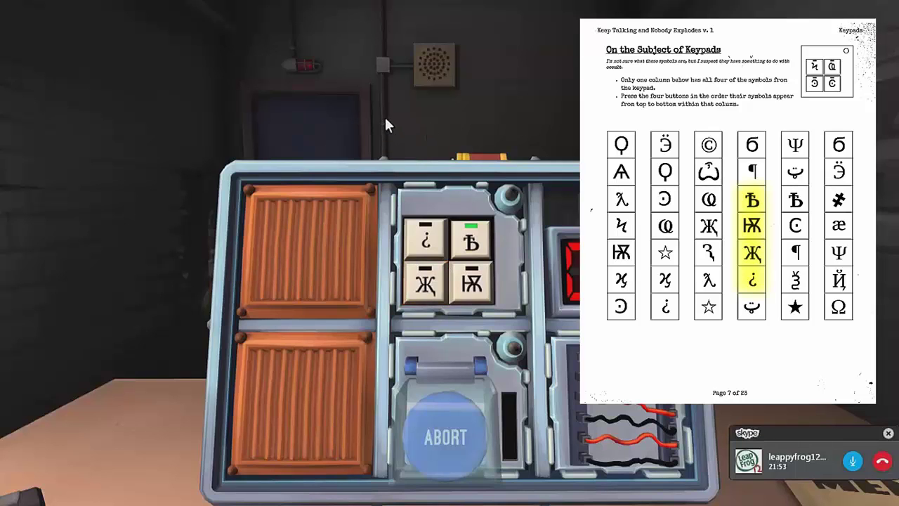
{"action": "left_click", "coordinate": [424, 283]}
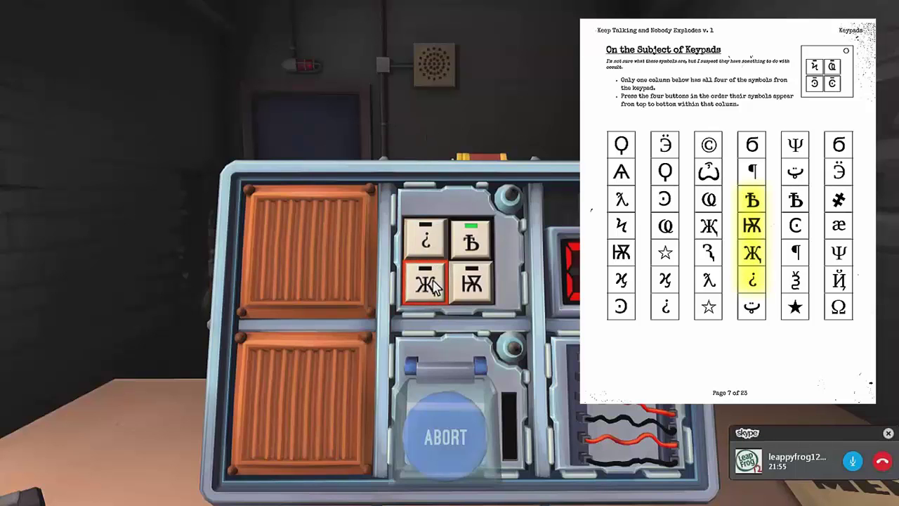
{"action": "left_click", "coordinate": [424, 281]}
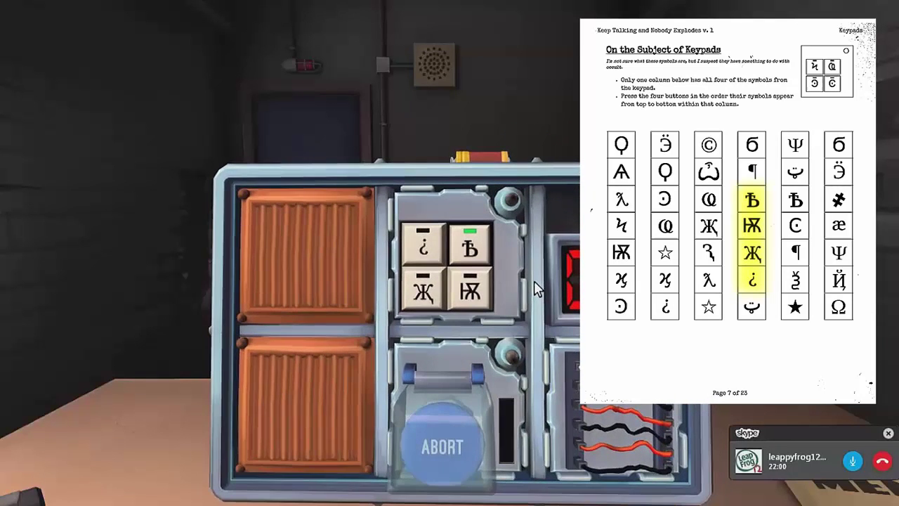
{"action": "left_click", "coordinate": [424, 245]}
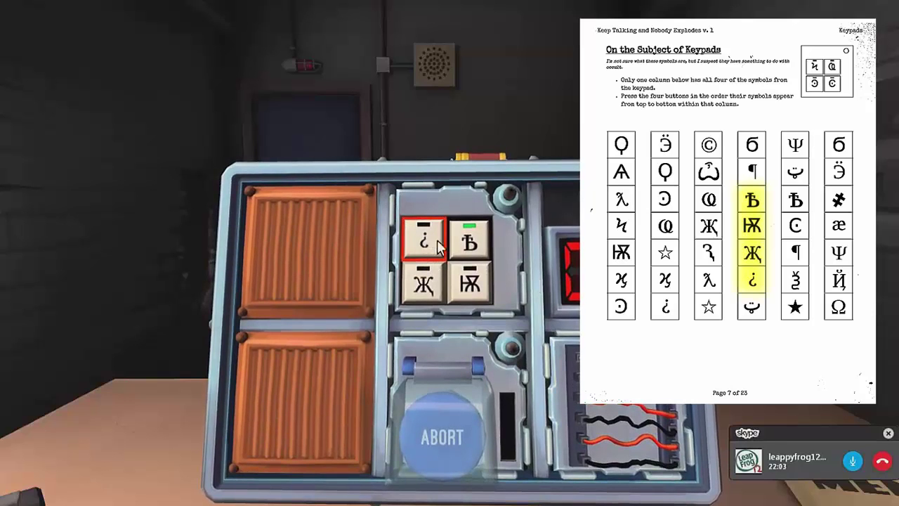
- Continue entering keypad symbols in the manual column's order until two keys light green
{"action": "left_click", "coordinate": [469, 242]}
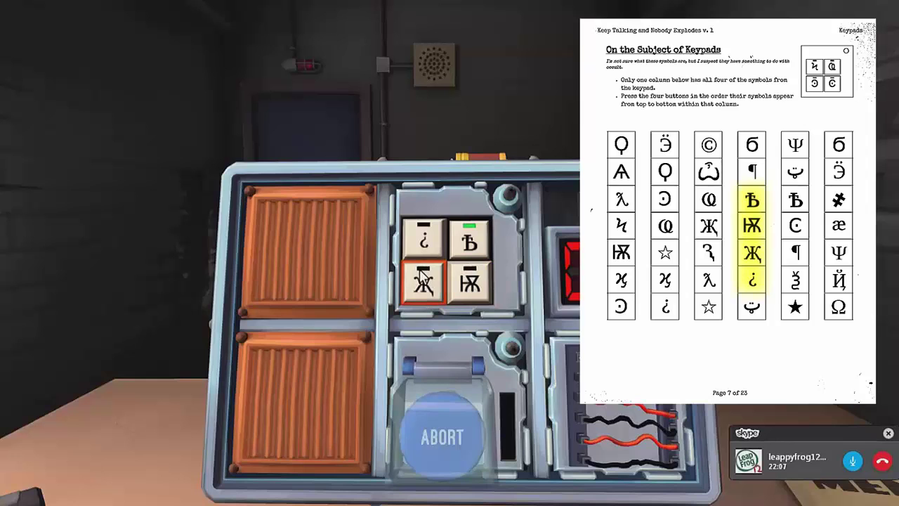
{"action": "left_click", "coordinate": [424, 281]}
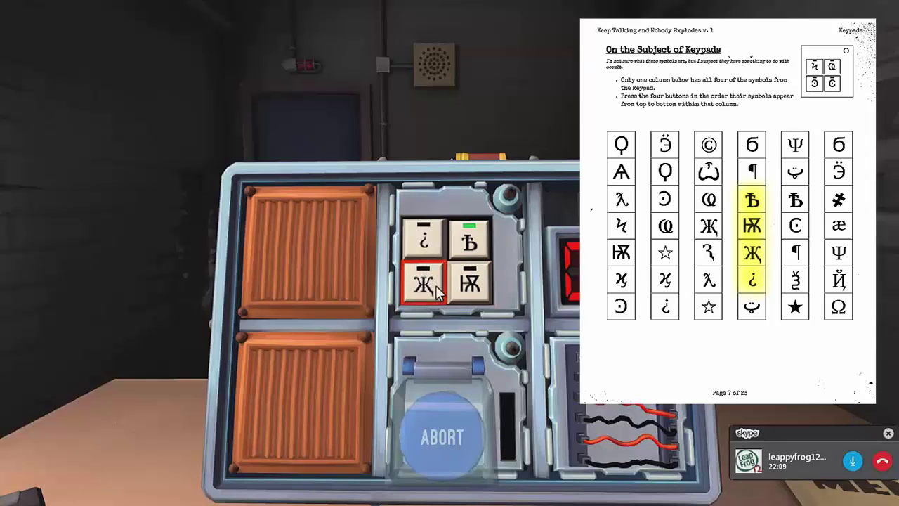
{"action": "left_click", "coordinate": [469, 281]}
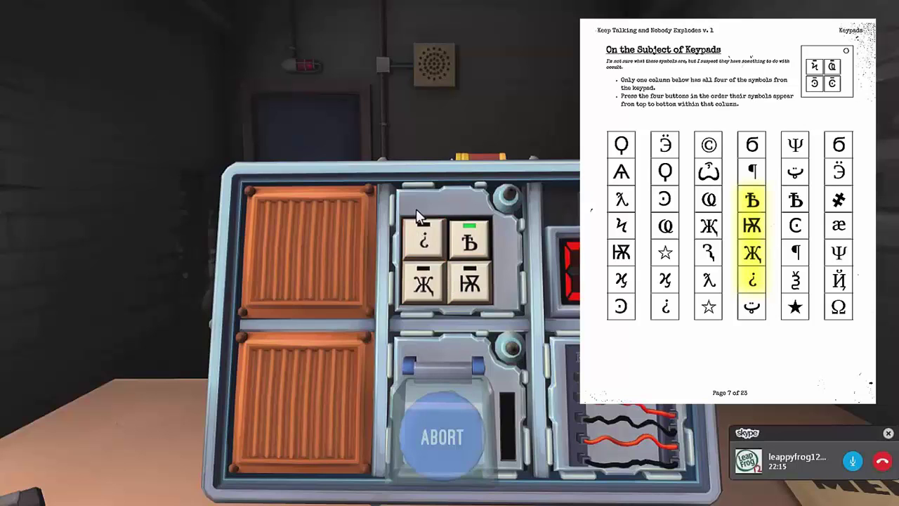
{"action": "left_click", "coordinate": [469, 283]}
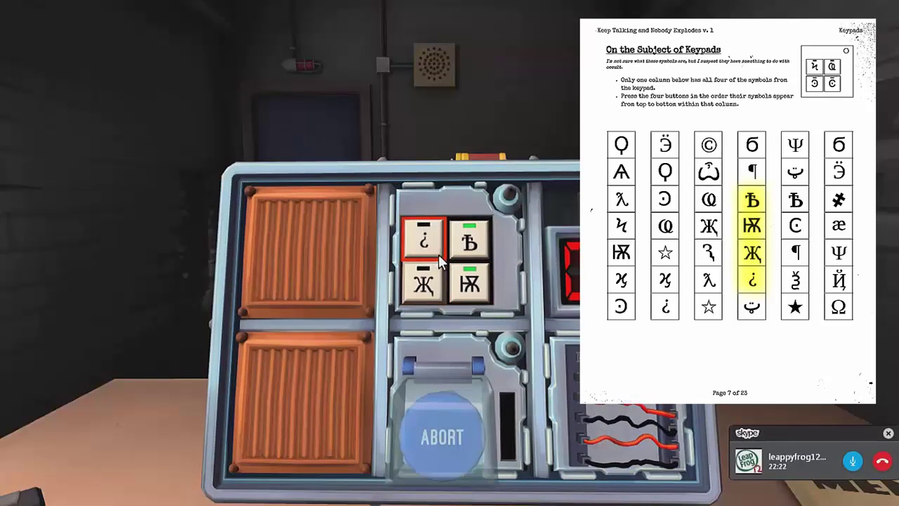
{"action": "left_click", "coordinate": [424, 279]}
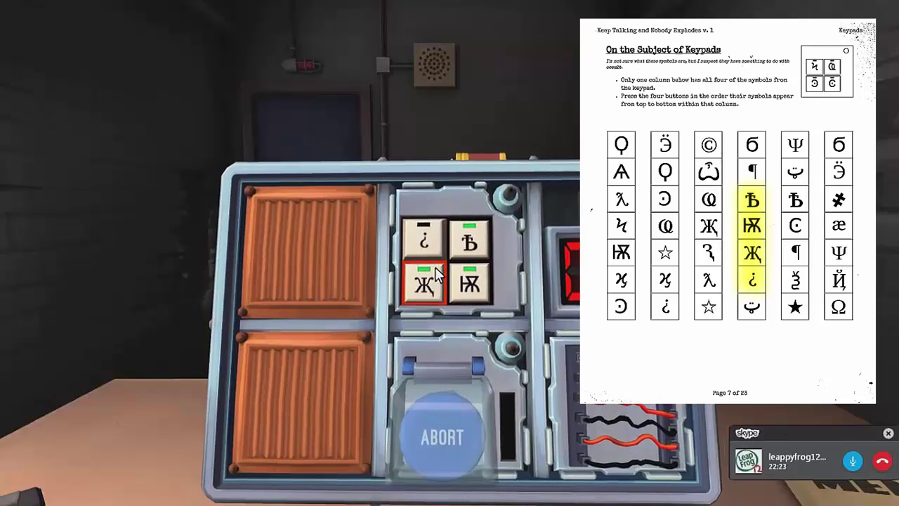
- Enter the last keypad symbol to disarm the first bomb's keypad module
{"action": "left_click", "coordinate": [424, 281]}
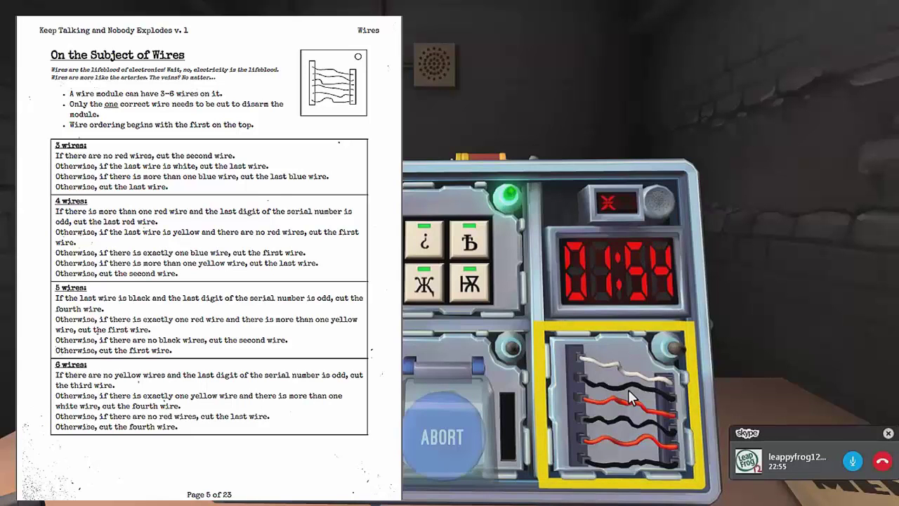
{"action": "mouse_move", "coordinate": [620, 394]}
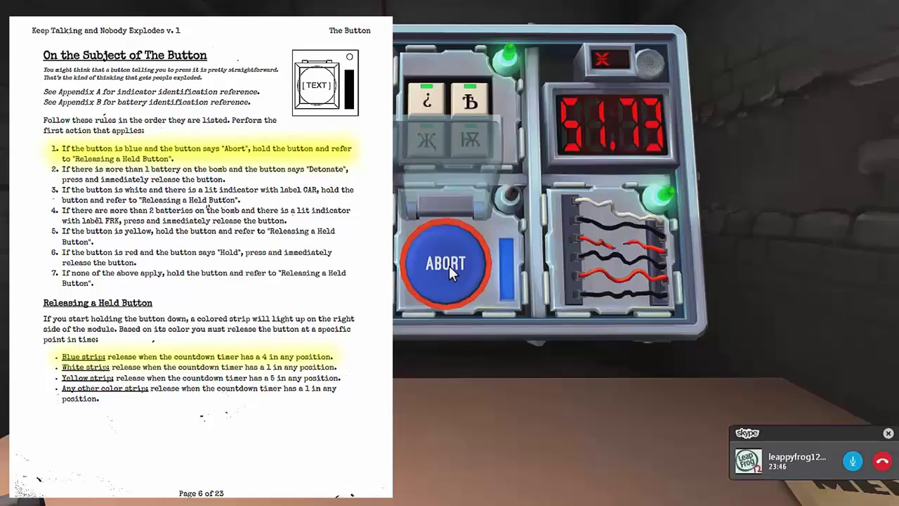
- Hold and release the blue Abort button per the colored strip rule, defusing the first bomb
{"action": "left_click", "coordinate": [447, 264]}
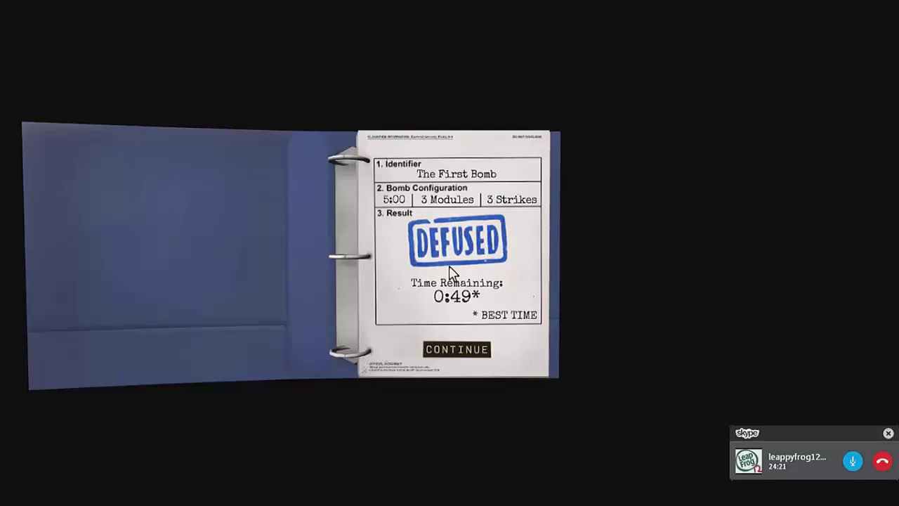
{"action": "mouse_move", "coordinate": [474, 312]}
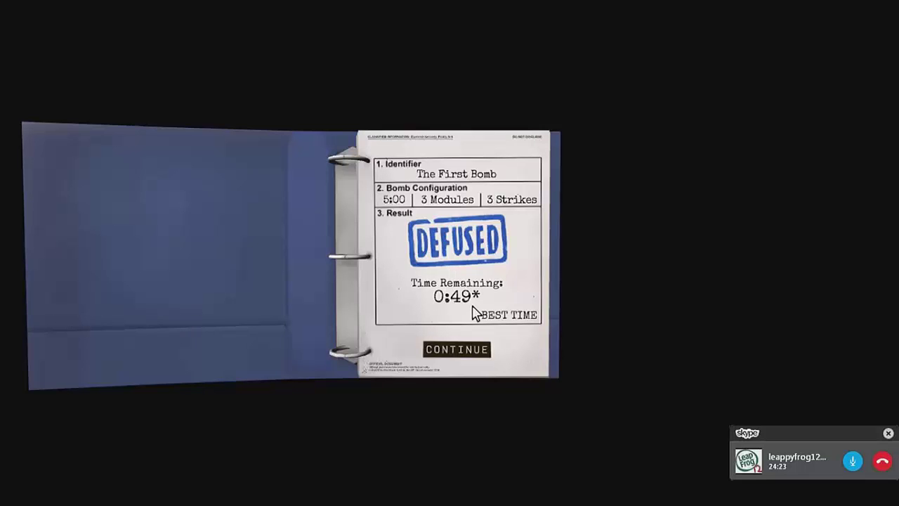
- Continue from the First Bomb results page (DEFUSED, 0:49 remaining) to the second bomb
{"action": "left_click", "coordinate": [458, 348]}
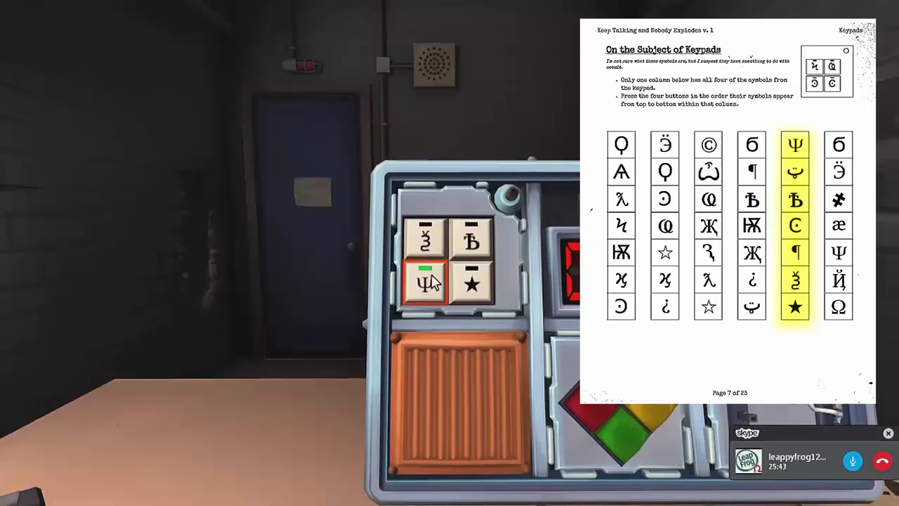
- Enter the remaining symbol of the Ψ and ★ keypad to disarm the second bomb's keypad
{"action": "left_click", "coordinate": [472, 240]}
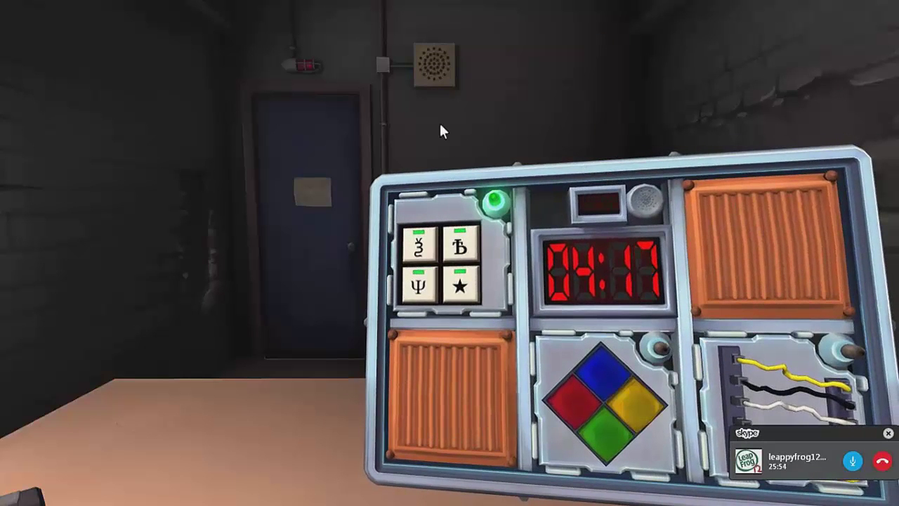
{"action": "mouse_move", "coordinate": [569, 321]}
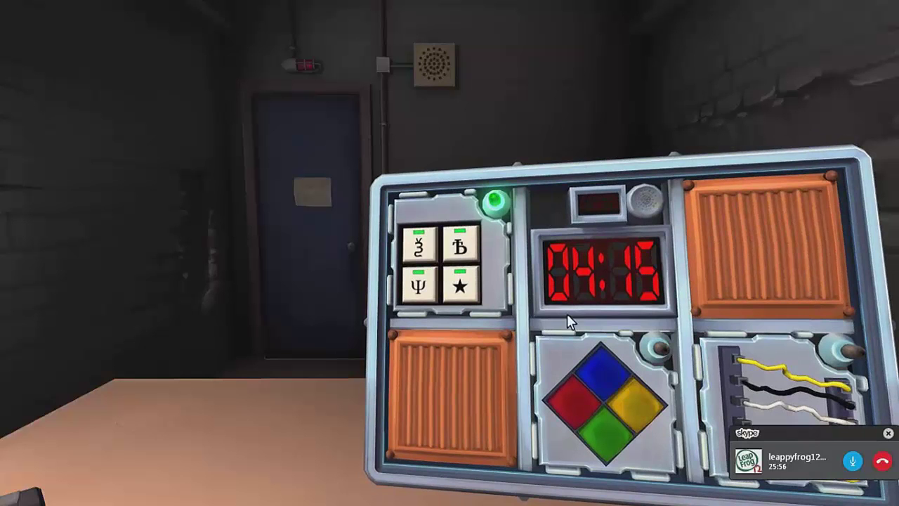
{"action": "mouse_move", "coordinate": [527, 320]}
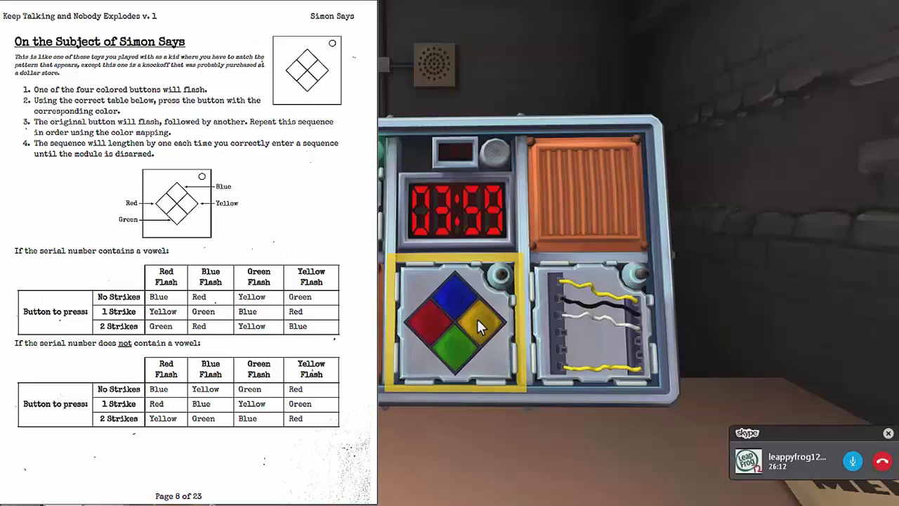
- Enter the four Simon Says colors from the vowel-serial, no-strikes row to disarm the module
{"action": "left_click", "coordinate": [480, 323]}
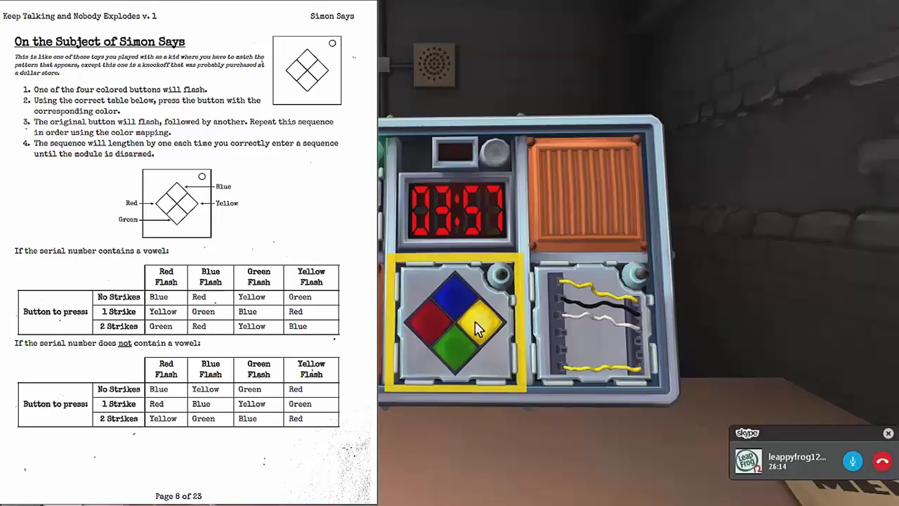
{"action": "left_click", "coordinate": [480, 329]}
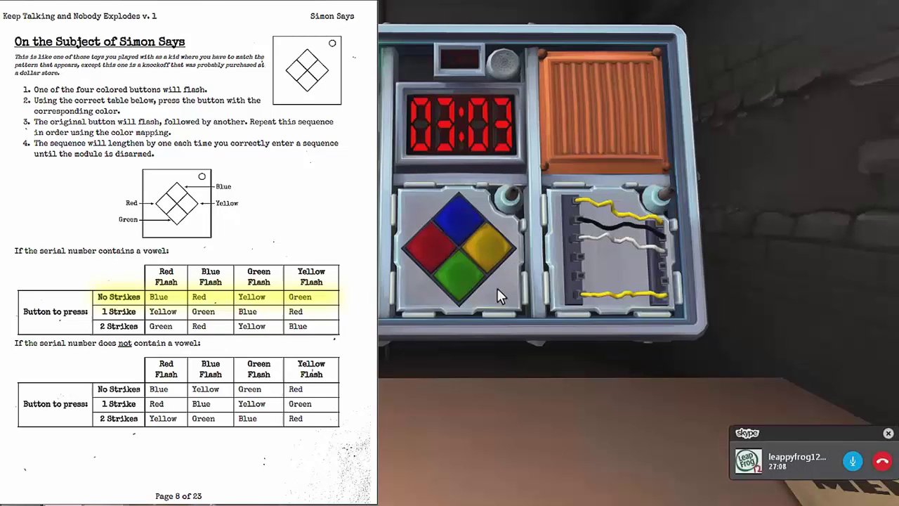
{"action": "left_click", "coordinate": [457, 281]}
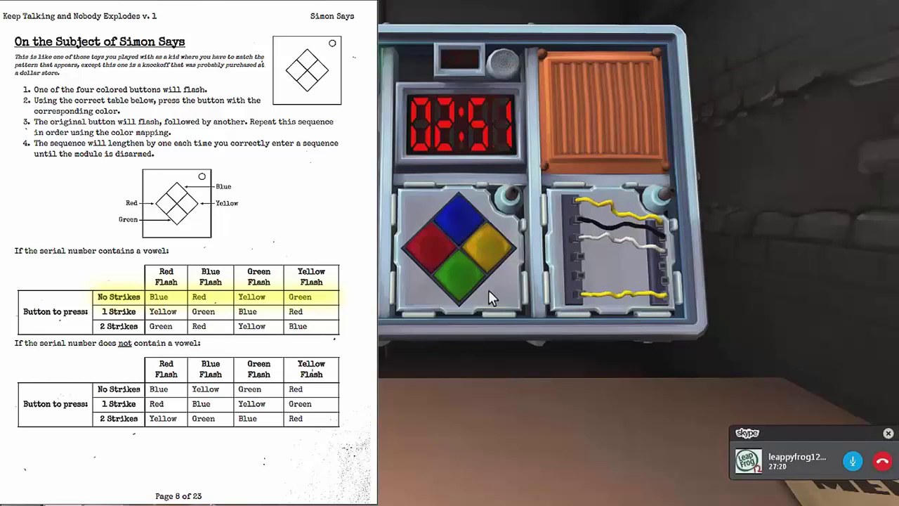
{"action": "left_click", "coordinate": [460, 281]}
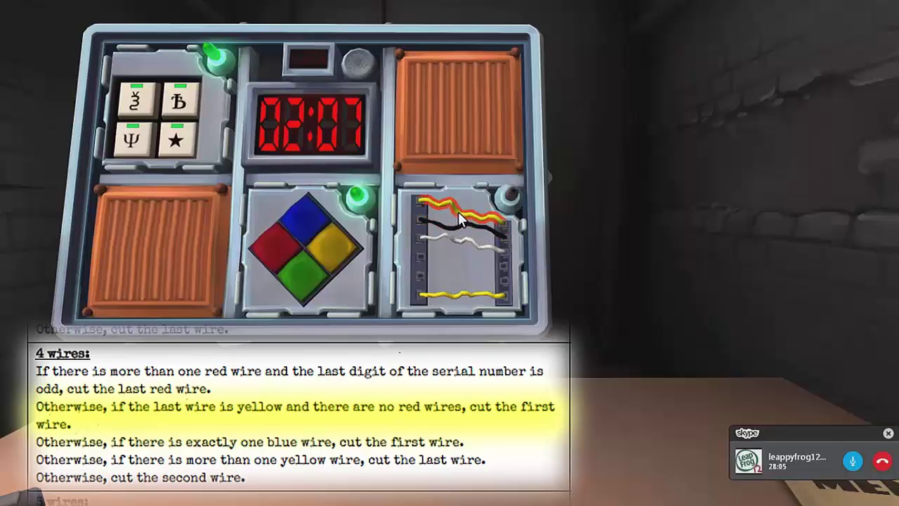
- Cut the top wire of the four-wire module, since its last wire is yellow
{"action": "left_click", "coordinate": [461, 218]}
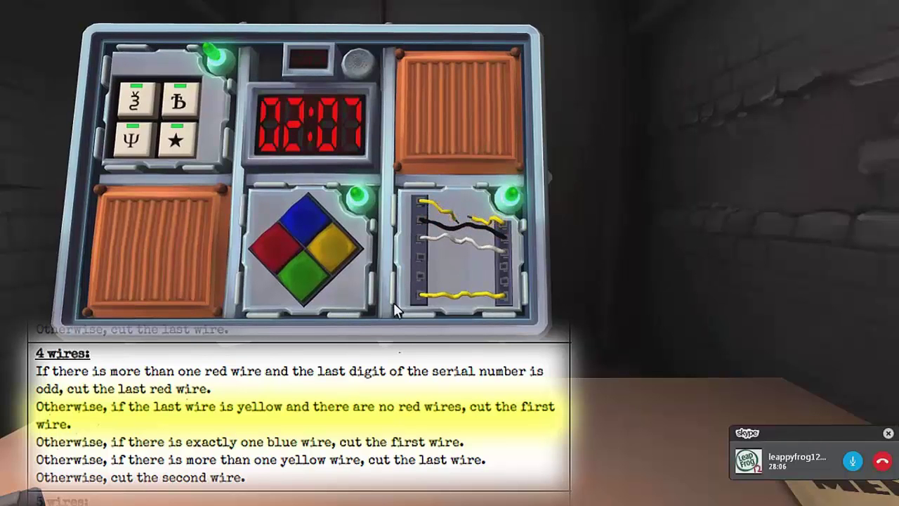